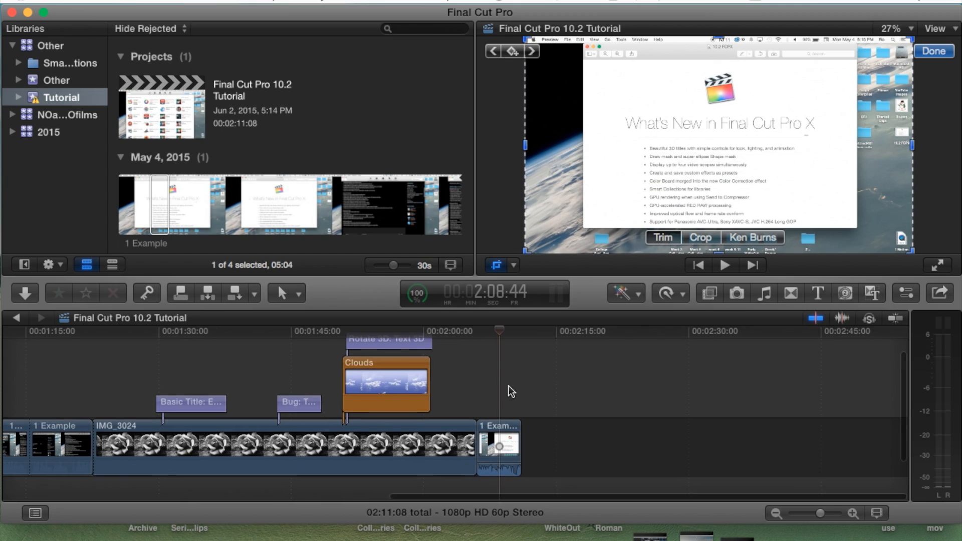
# Select the last '1 Example' clip at the end of the timeline
pyautogui.click(499, 448)
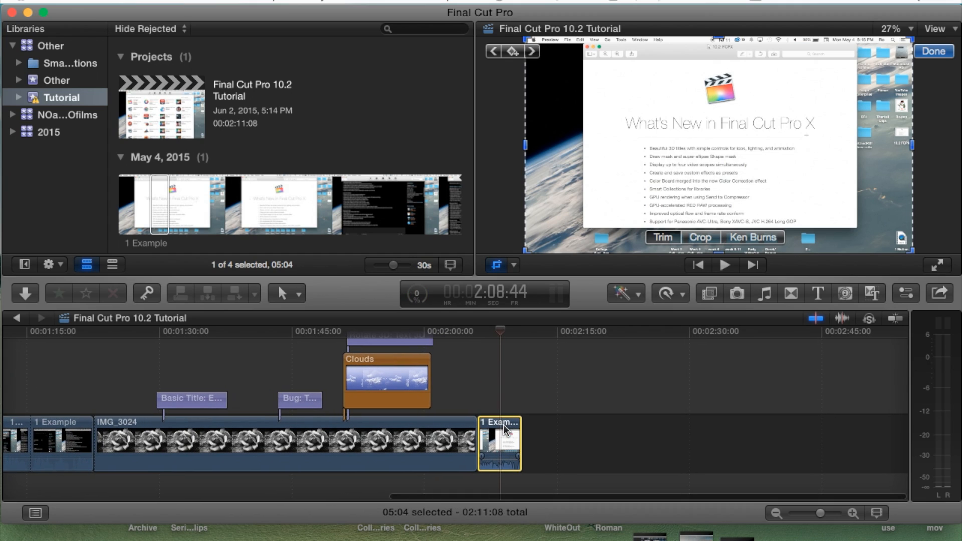
pyautogui.moveTo(794, 307)
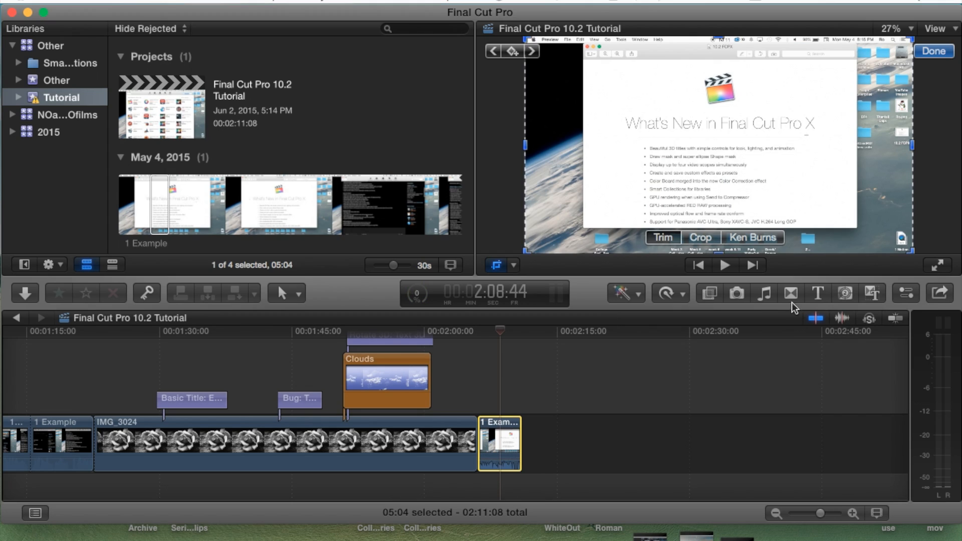
pyautogui.moveTo(665, 241)
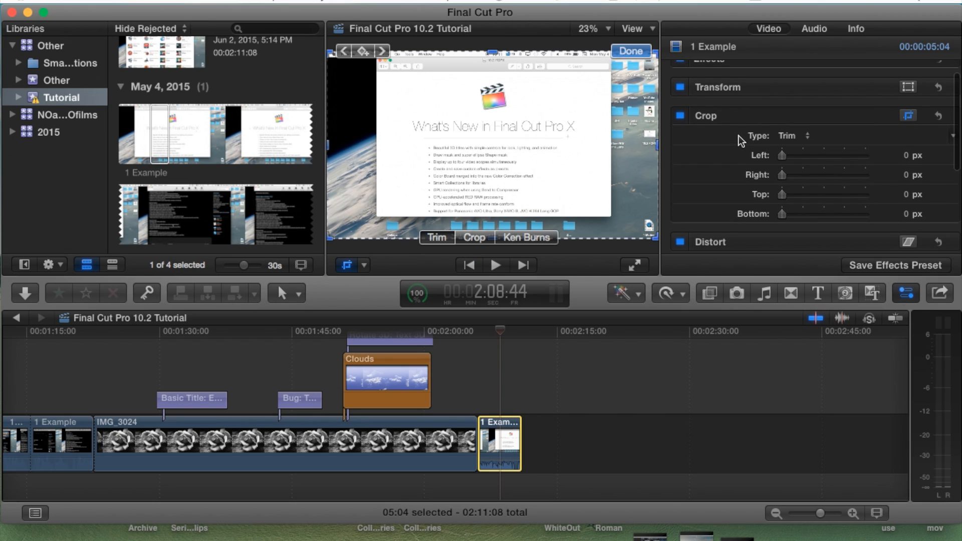
pyautogui.moveTo(938, 116)
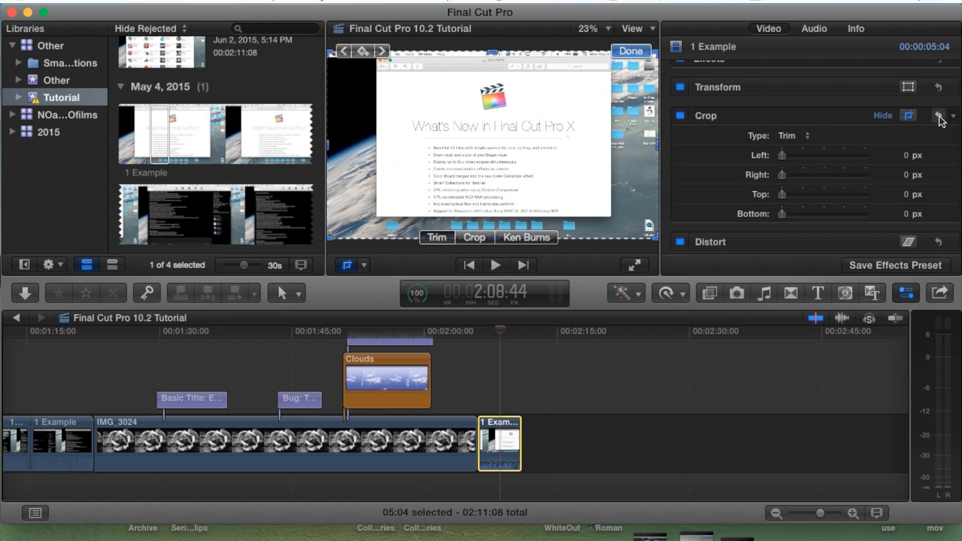
pyautogui.moveTo(936, 116)
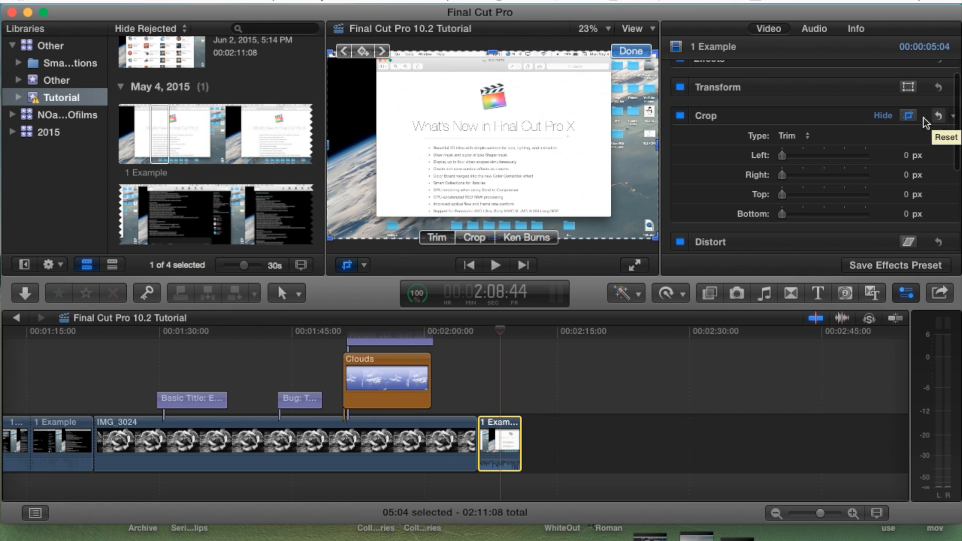
pyautogui.moveTo(935, 125)
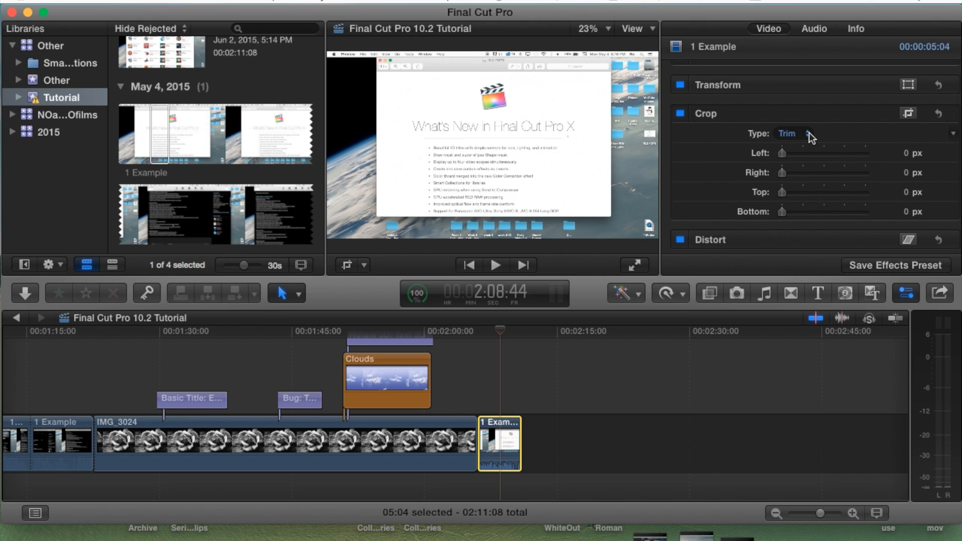
# Set the clip's crop Type to Ken Burns in the Inspector
pyautogui.click(787, 133)
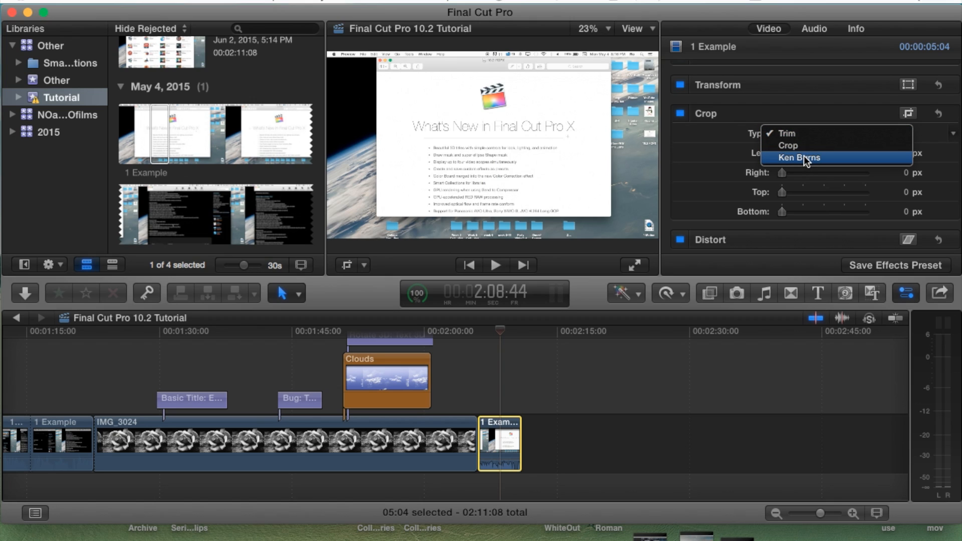
pyautogui.click(798, 157)
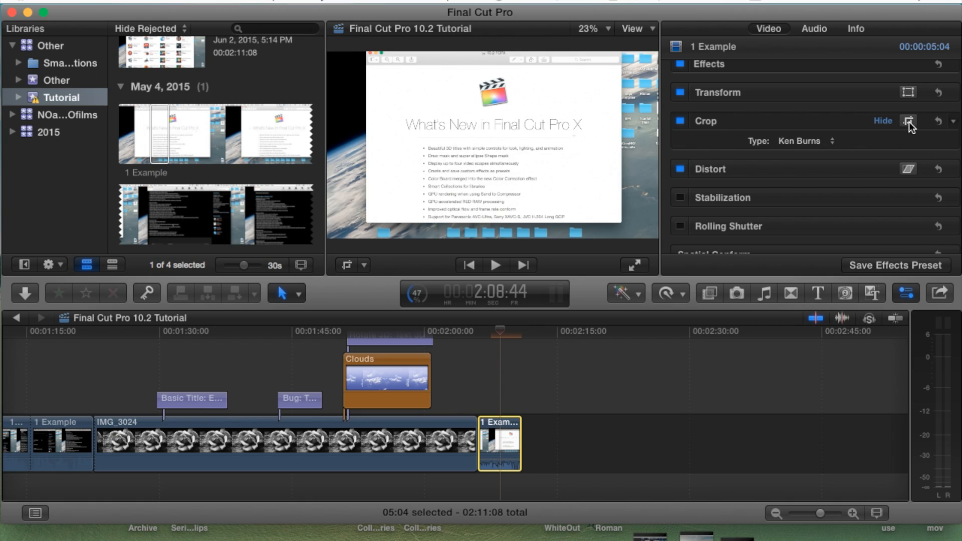
# Show the Ken Burns Start and End rectangles over the clip in the viewer
pyautogui.click(908, 121)
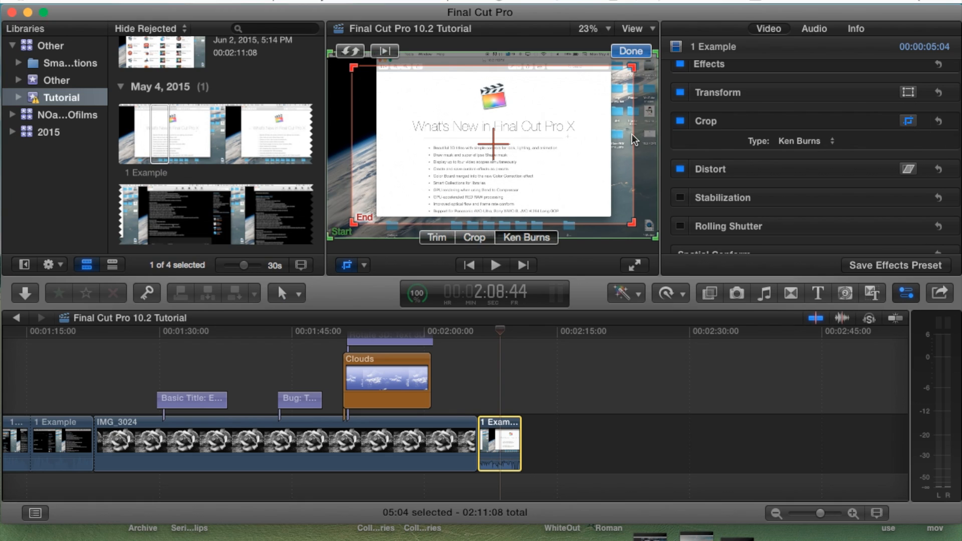
pyautogui.moveTo(385, 189)
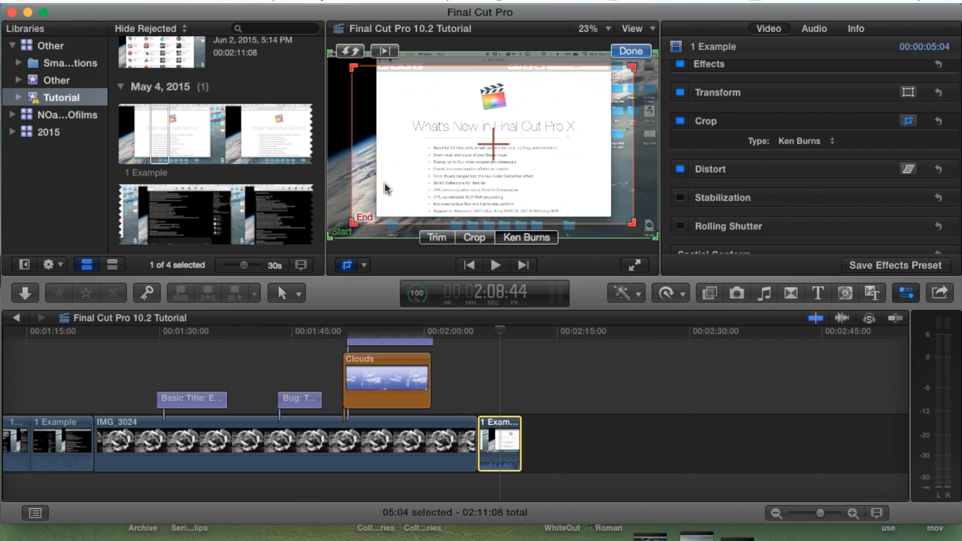
pyautogui.moveTo(358, 223)
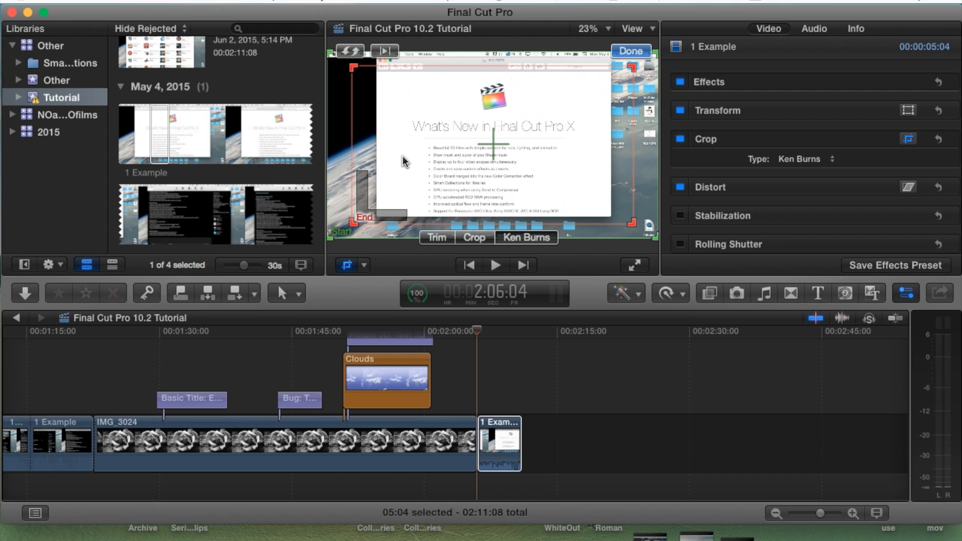
pyautogui.moveTo(447, 199)
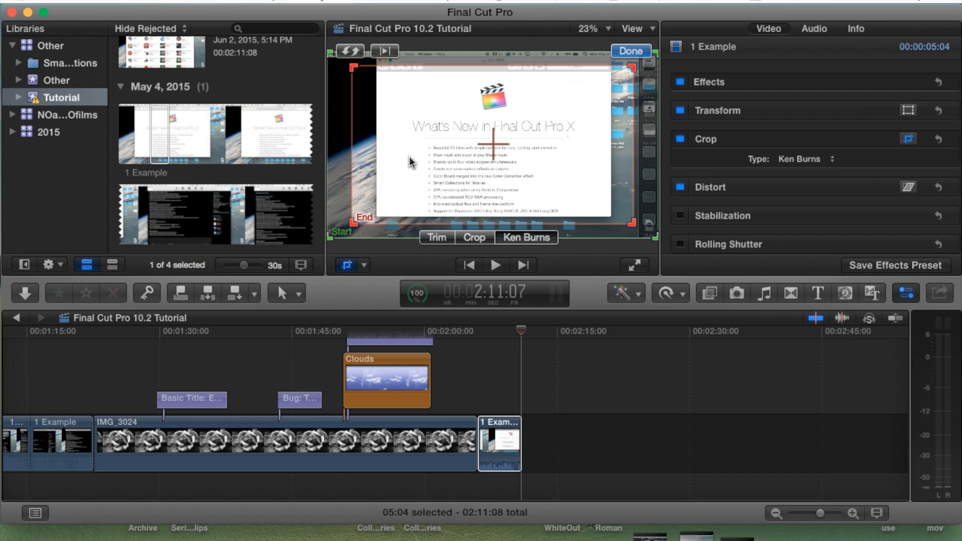
pyautogui.moveTo(365, 221)
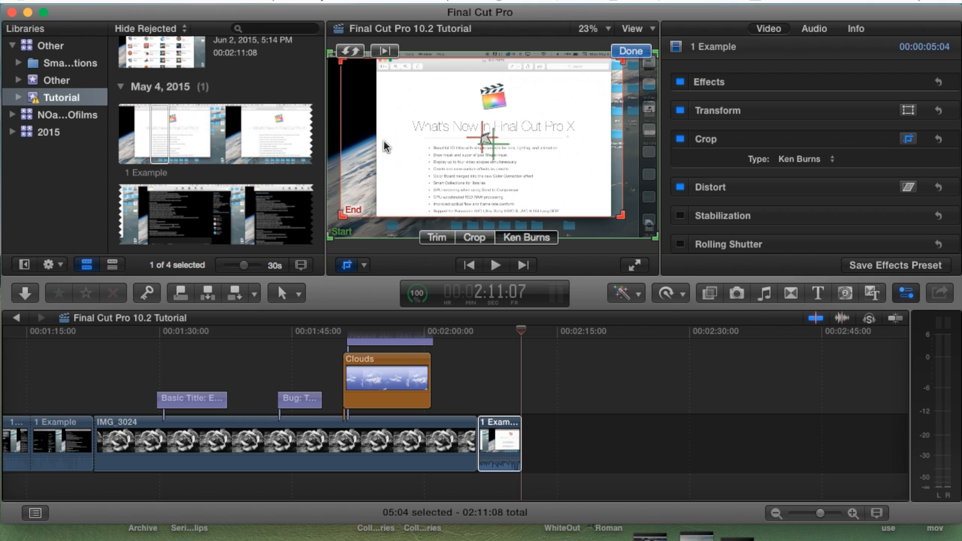
pyautogui.moveTo(414, 154)
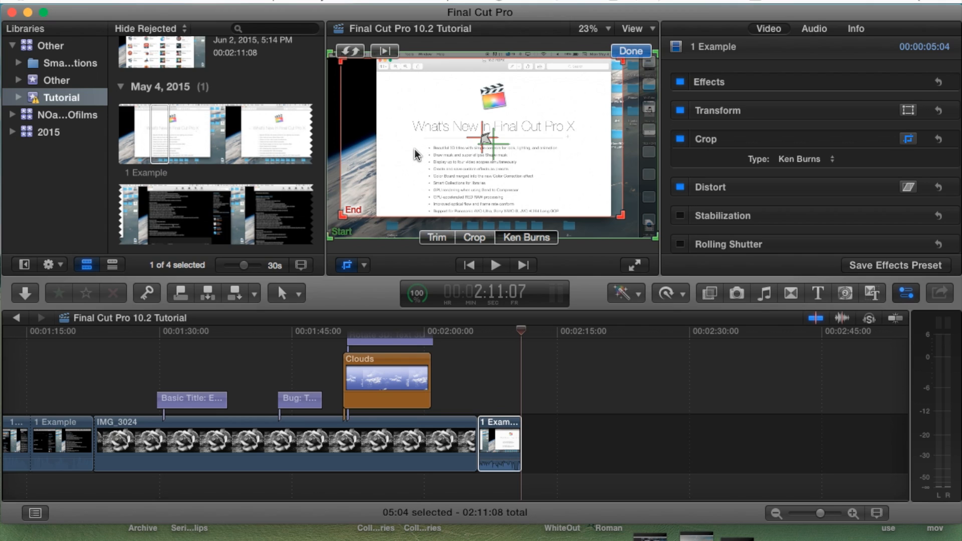
pyautogui.moveTo(425, 174)
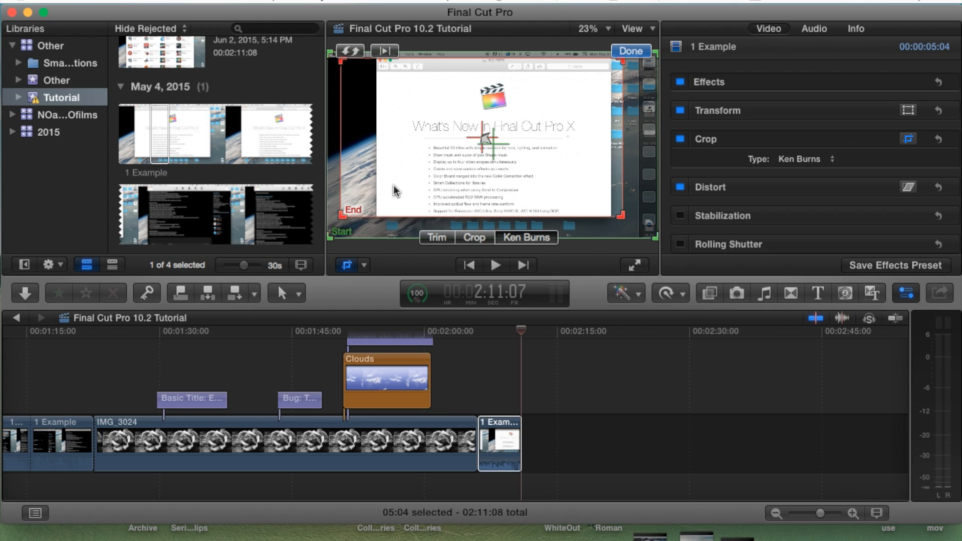
pyautogui.moveTo(348, 58)
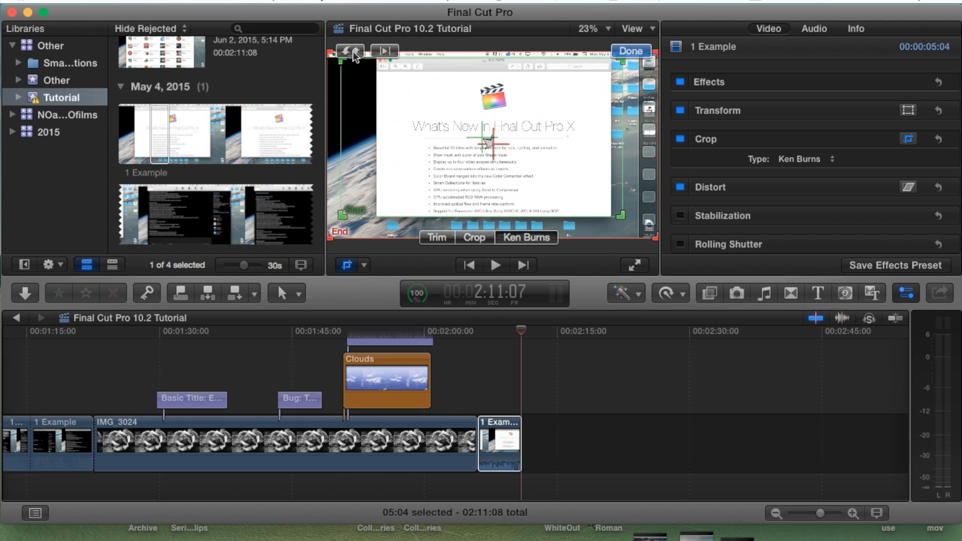
pyautogui.moveTo(363, 214)
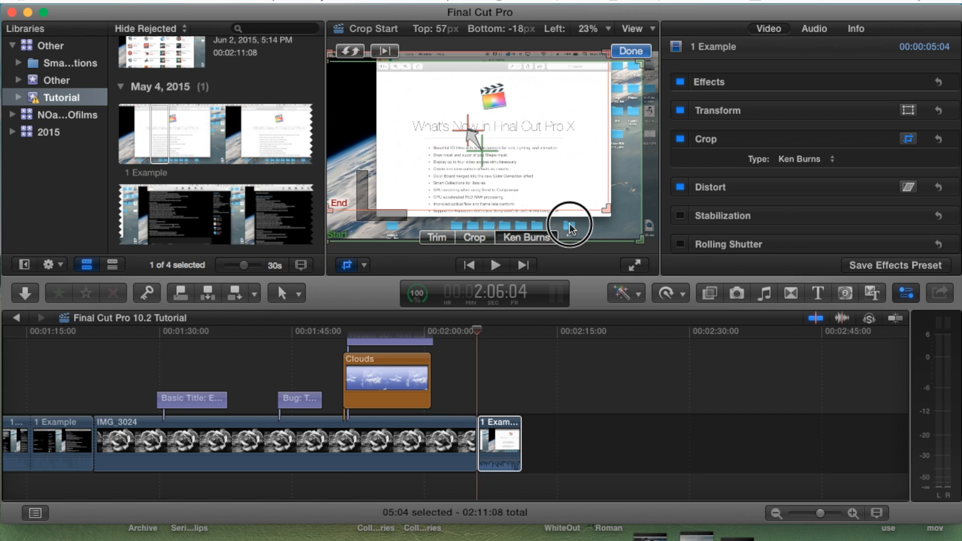
# Stretch the green Start rectangle out to cover the full picture
pyautogui.moveTo(570, 228); pyautogui.dragTo(570, 217)
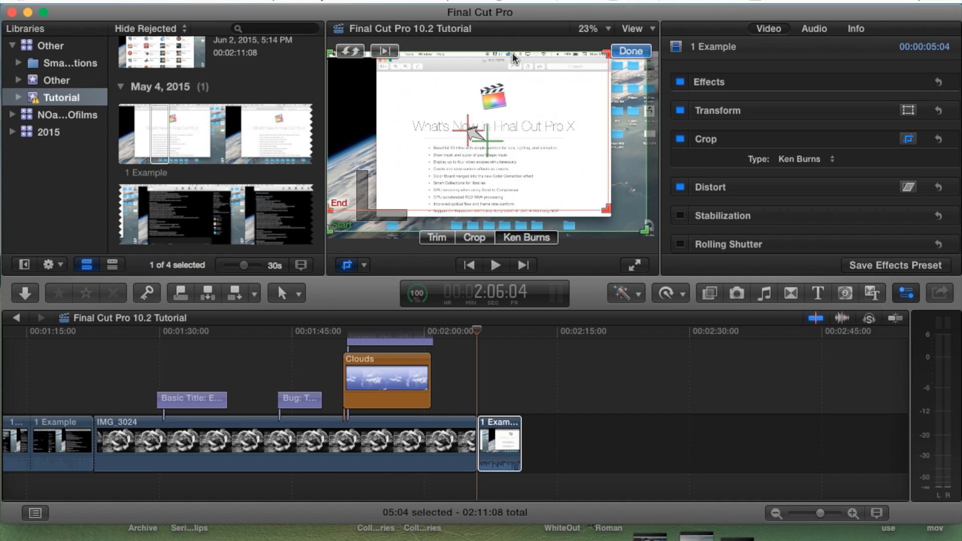
pyautogui.moveTo(481, 42)
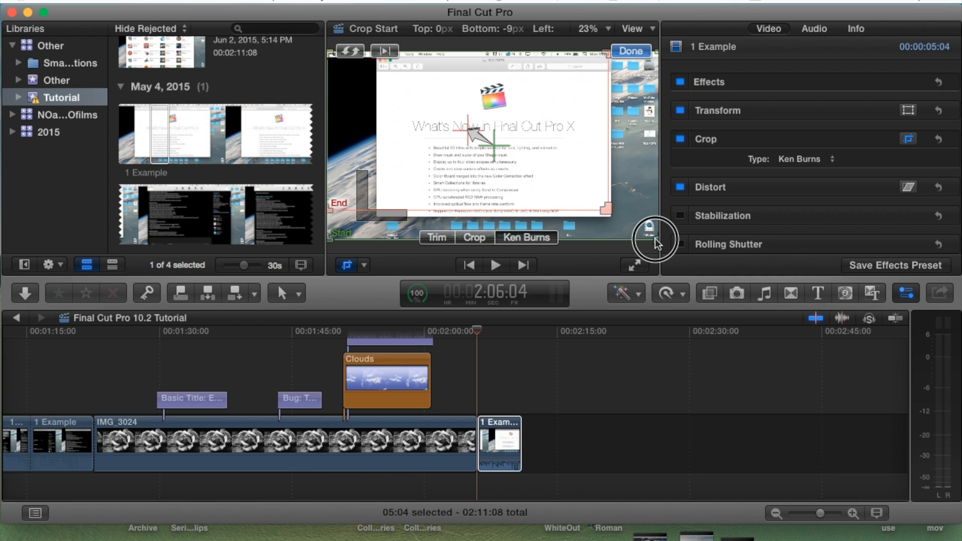
pyautogui.moveTo(655, 240); pyautogui.dragTo(655, 237)
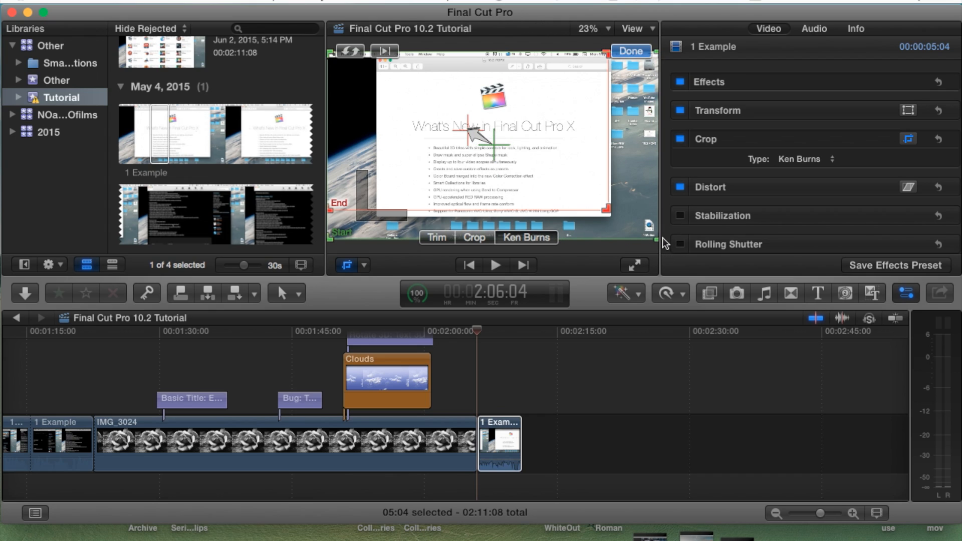
pyautogui.moveTo(554, 157)
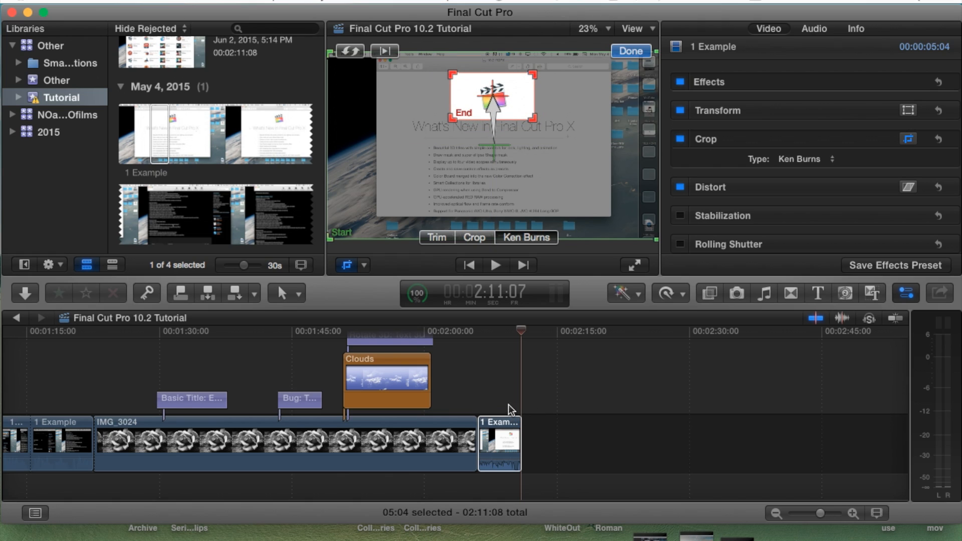
# Frame the red End rectangle tightly on the logo and reselect the clip
pyautogui.click(499, 444)
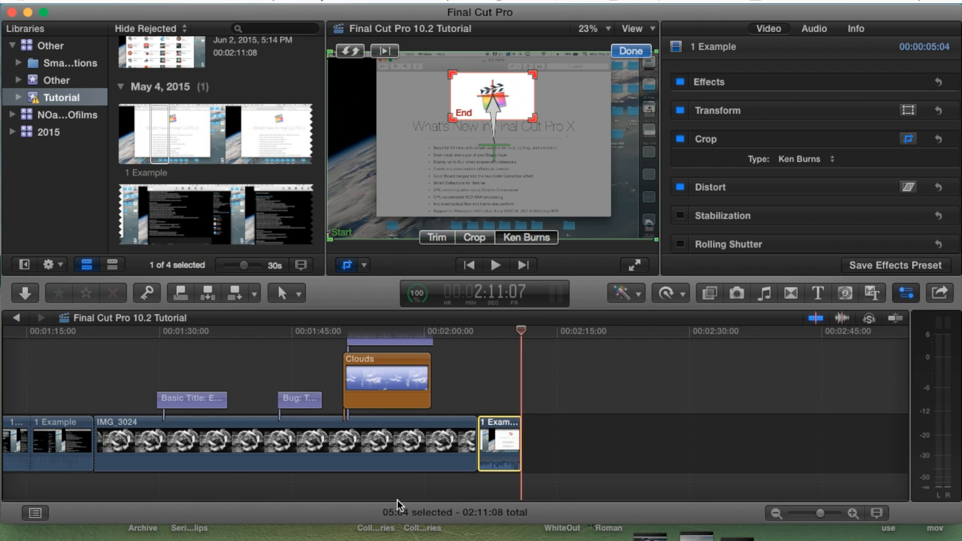
pyautogui.moveTo(497, 246)
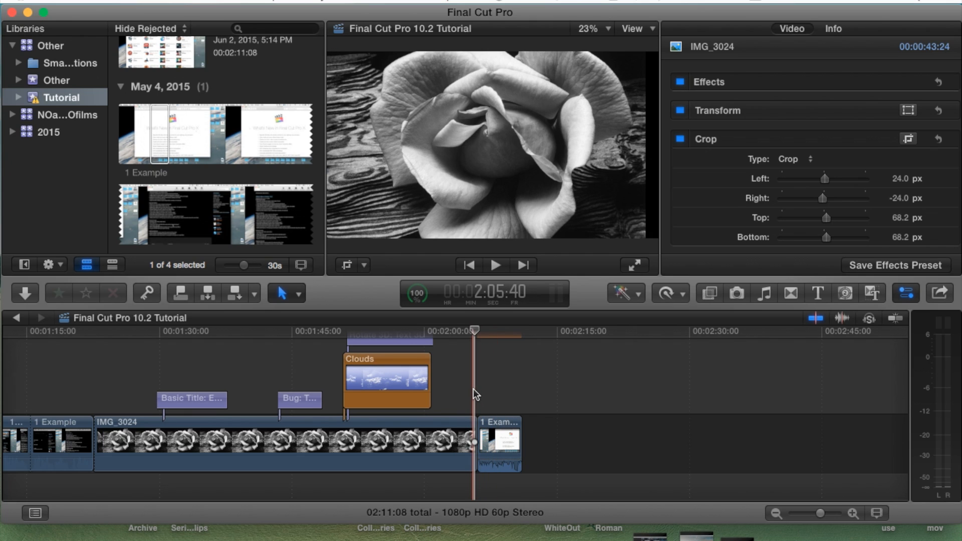
# Play the clip to preview the zoom from full frame into the logo
pyautogui.click(496, 264)
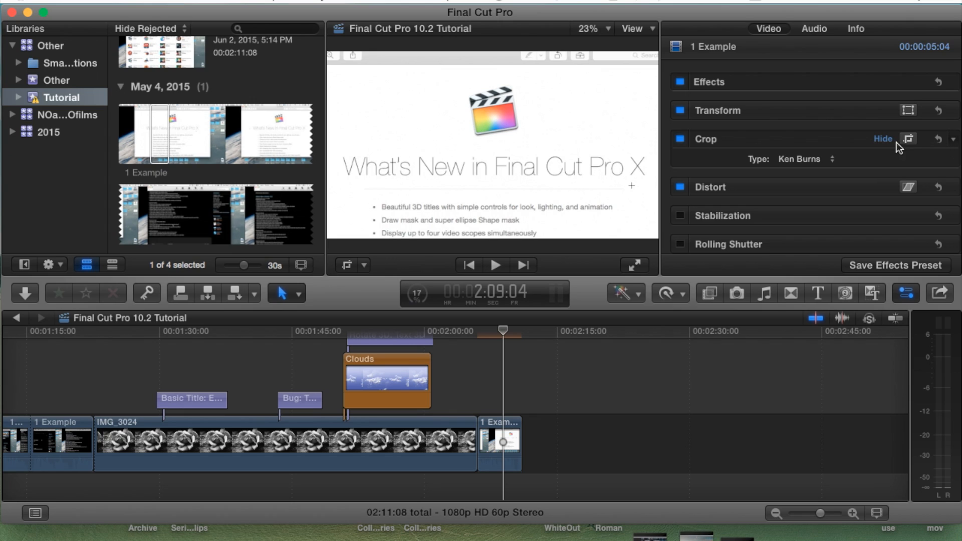
# Set the clip's crop Type back to Trim, removing the Ken Burns zoom
pyautogui.click(803, 159)
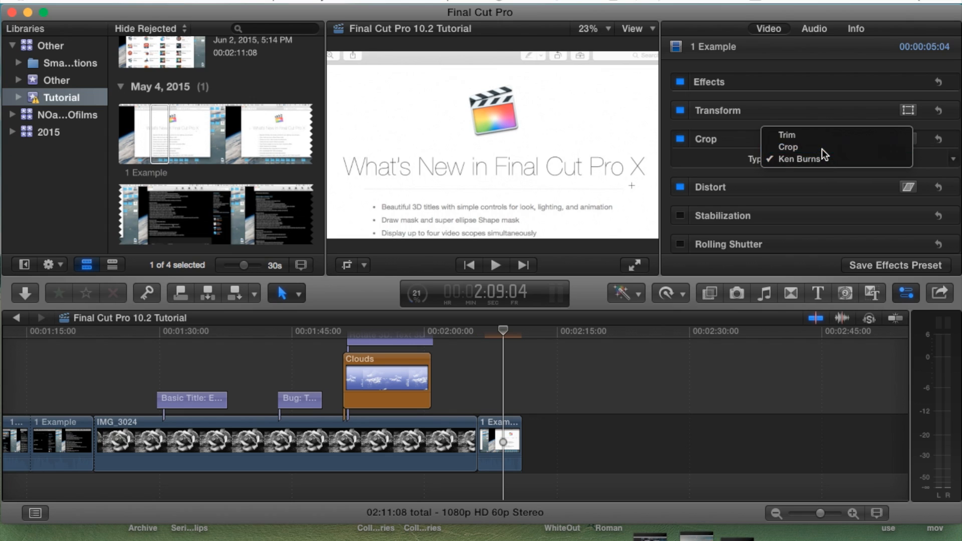
pyautogui.click(787, 136)
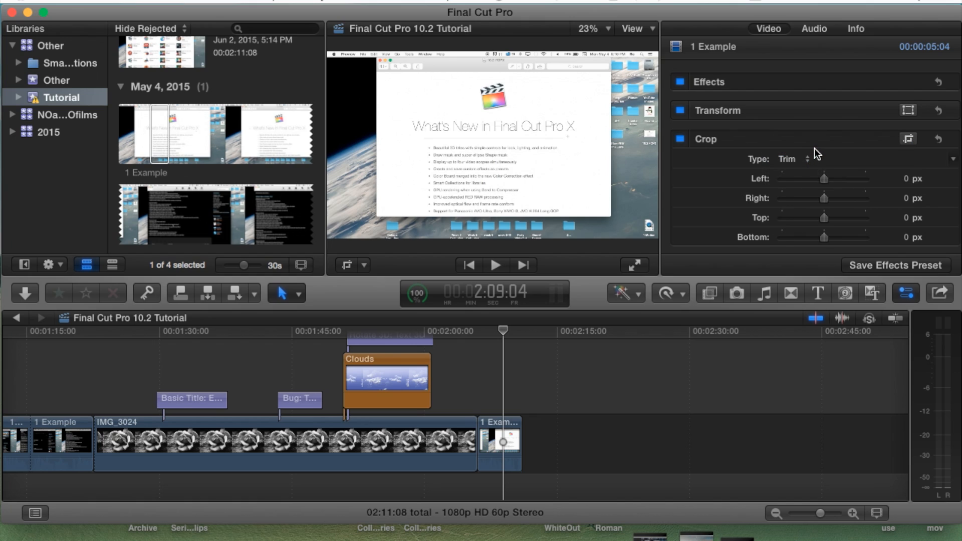